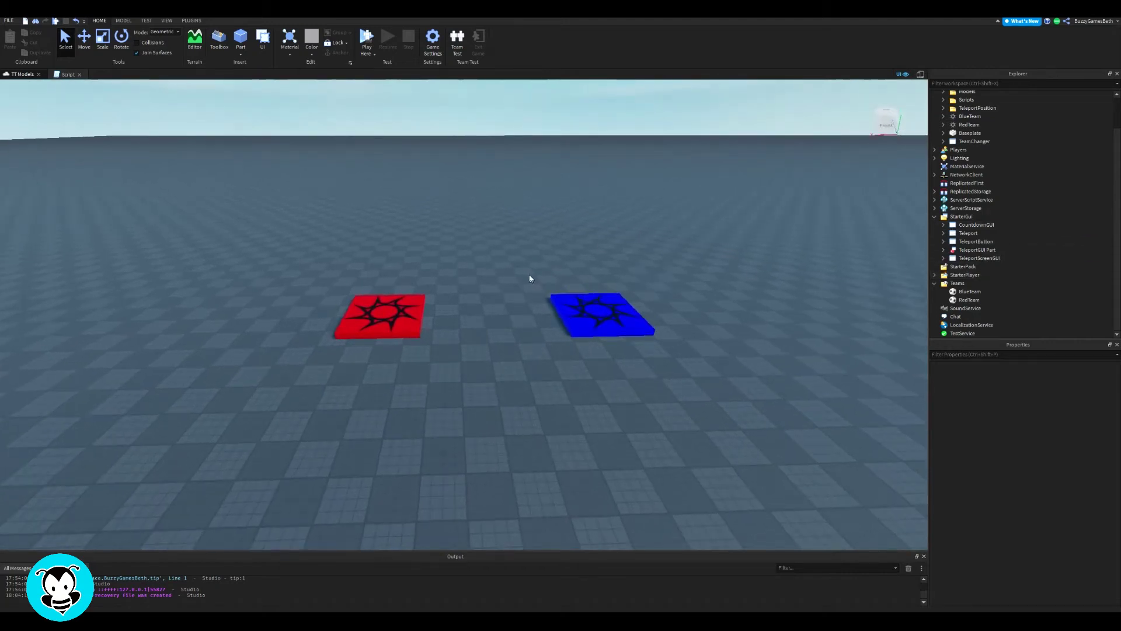
Insert a ScreenGui named TeamChanger under StarterGui with a Frame inside it.
{"action": "left_click", "coordinate": [979, 217]}
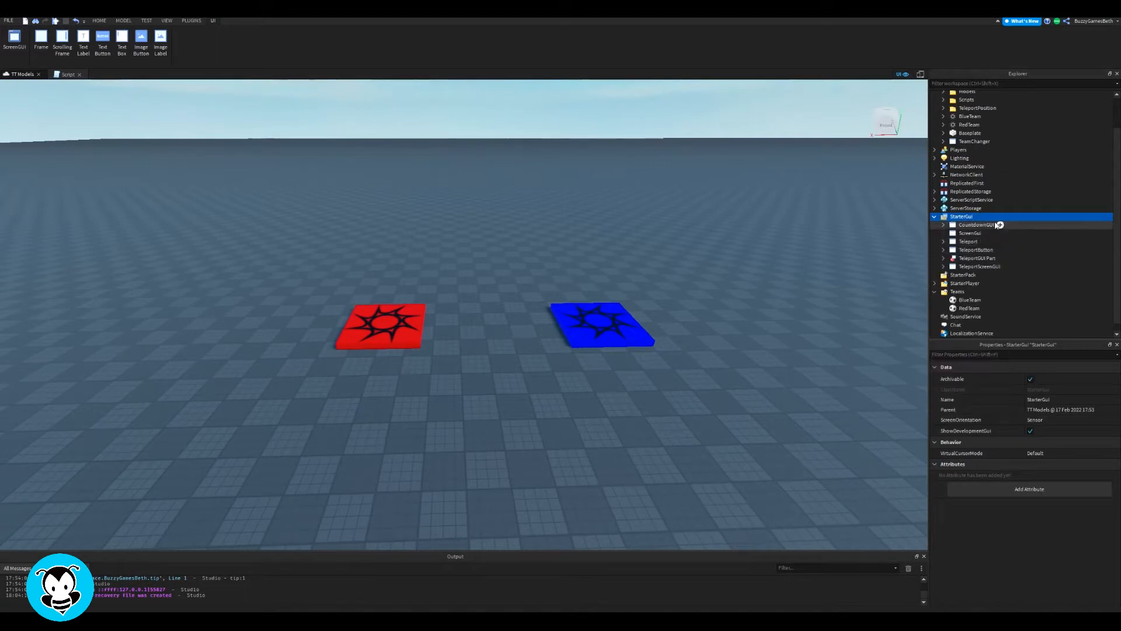
{"action": "left_click", "coordinate": [970, 233]}
{"action": "type", "text": "TeamChanger"}
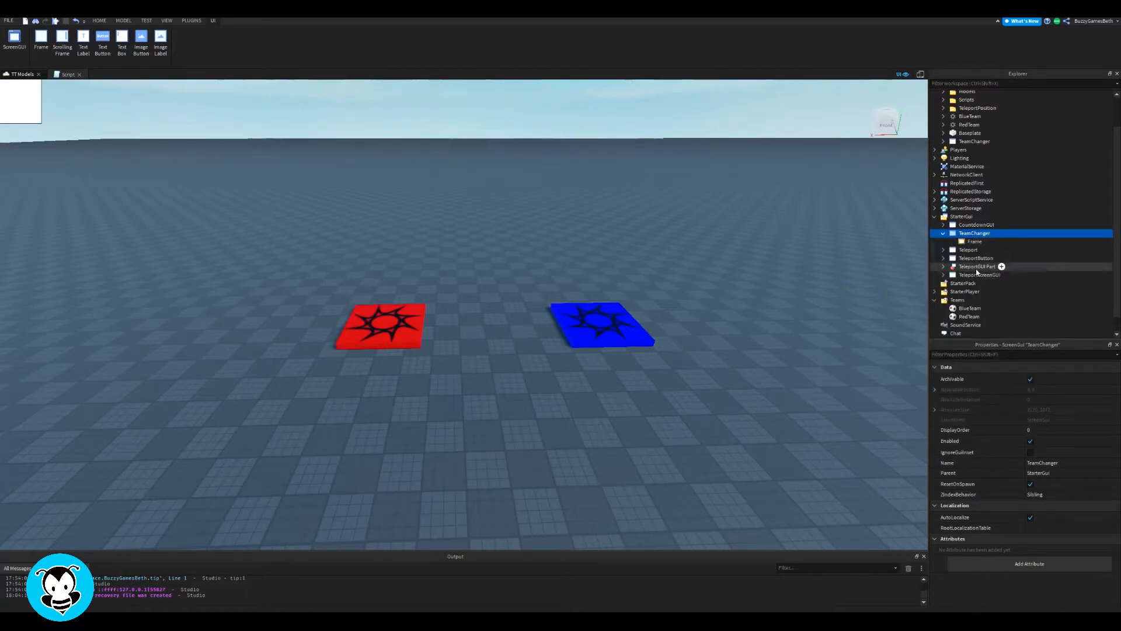
Make the Frame span the full screen and raise its BackgroundTransparency so it is see-through.
{"action": "left_click", "coordinate": [974, 240]}
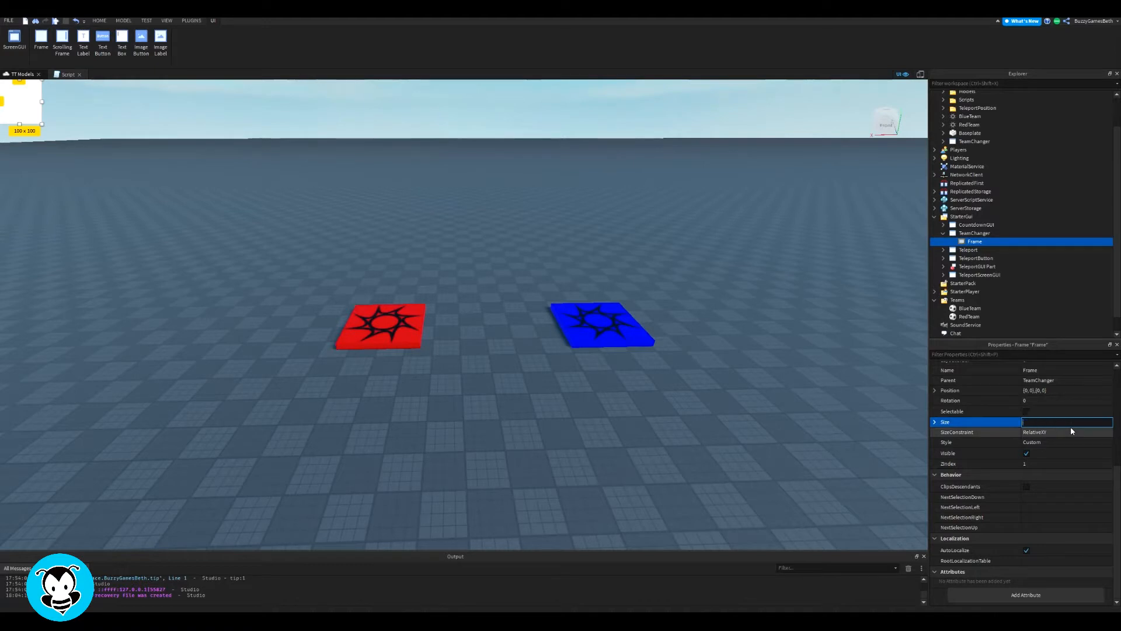
{"action": "type", "text": "{0,100},{0,100}"}
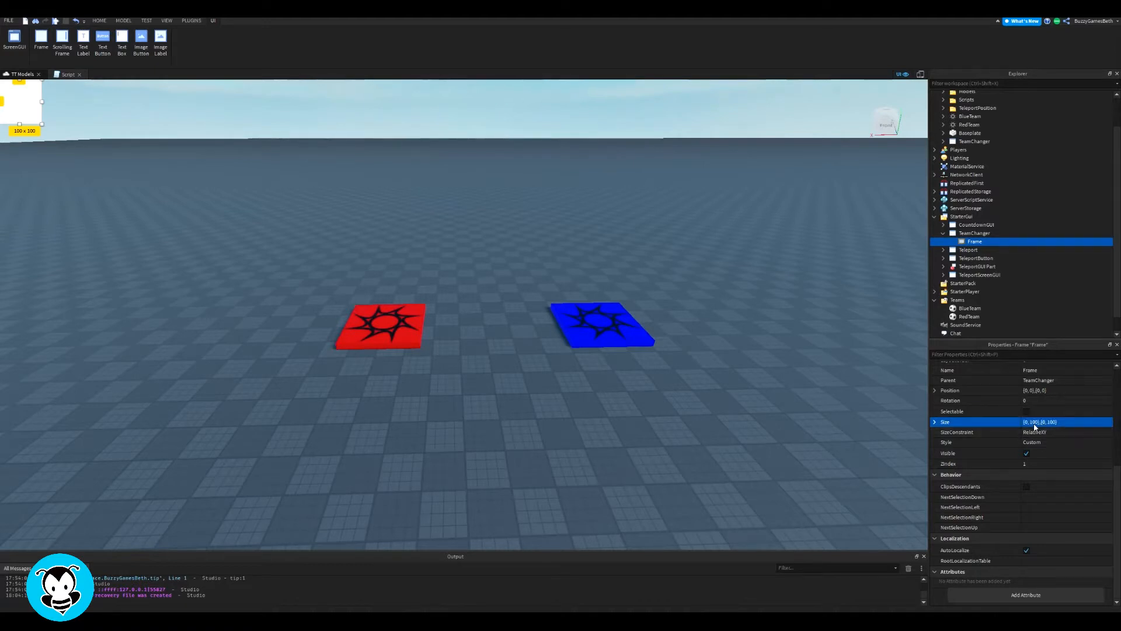
{"action": "left_click", "coordinate": [1065, 422]}
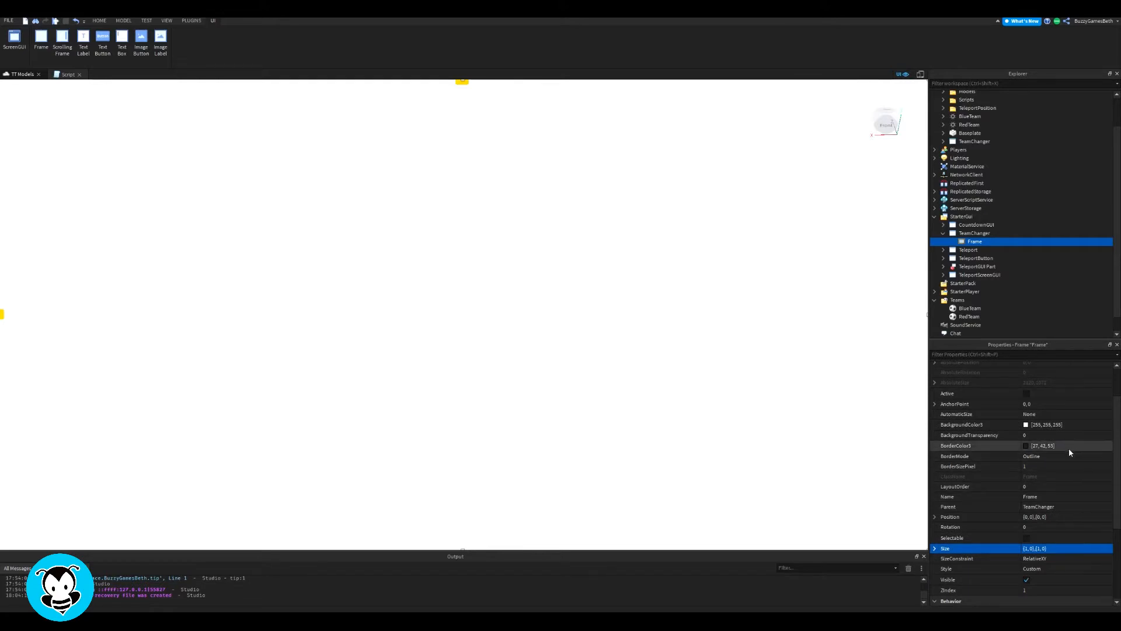
{"action": "left_click", "coordinate": [1044, 434]}
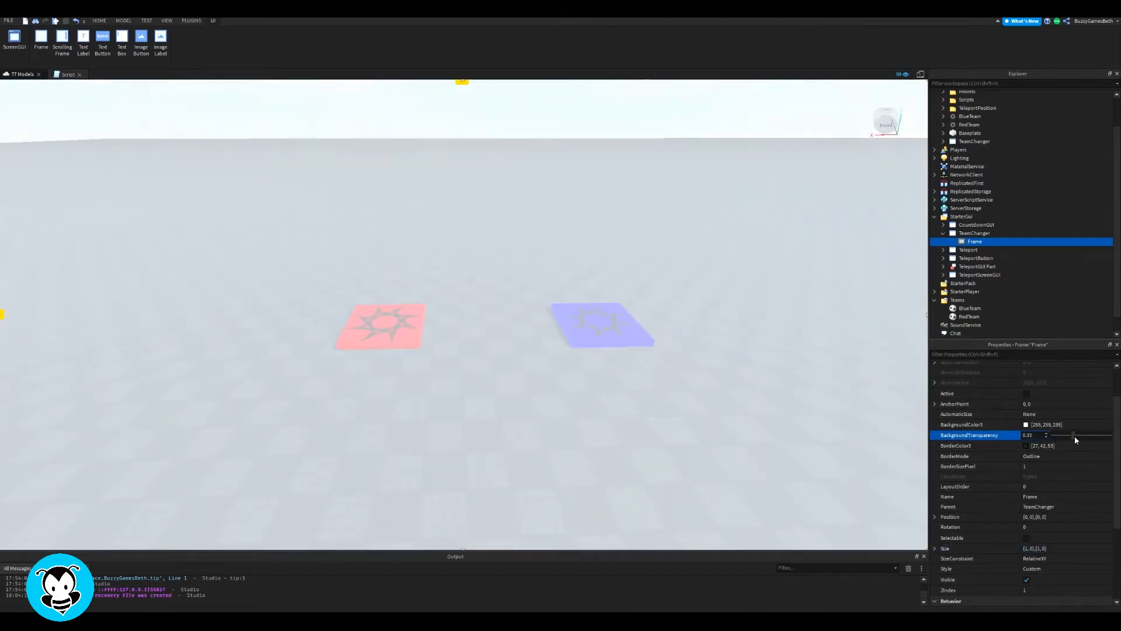
{"action": "left_click_drag", "start_coordinate": [1072, 435], "coordinate": [1088, 434]}
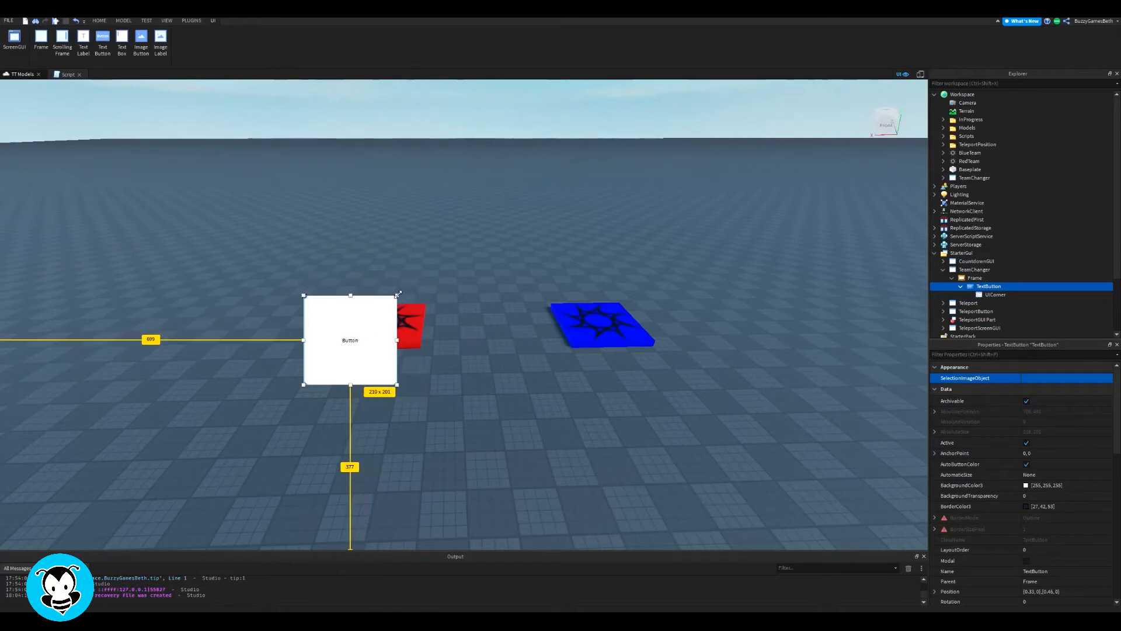
Enlarge the button, rename it RedTeam, label it 'Red Team' in scaled Gotham text.
{"action": "left_click_drag", "start_coordinate": [398, 294], "coordinate": [428, 276]}
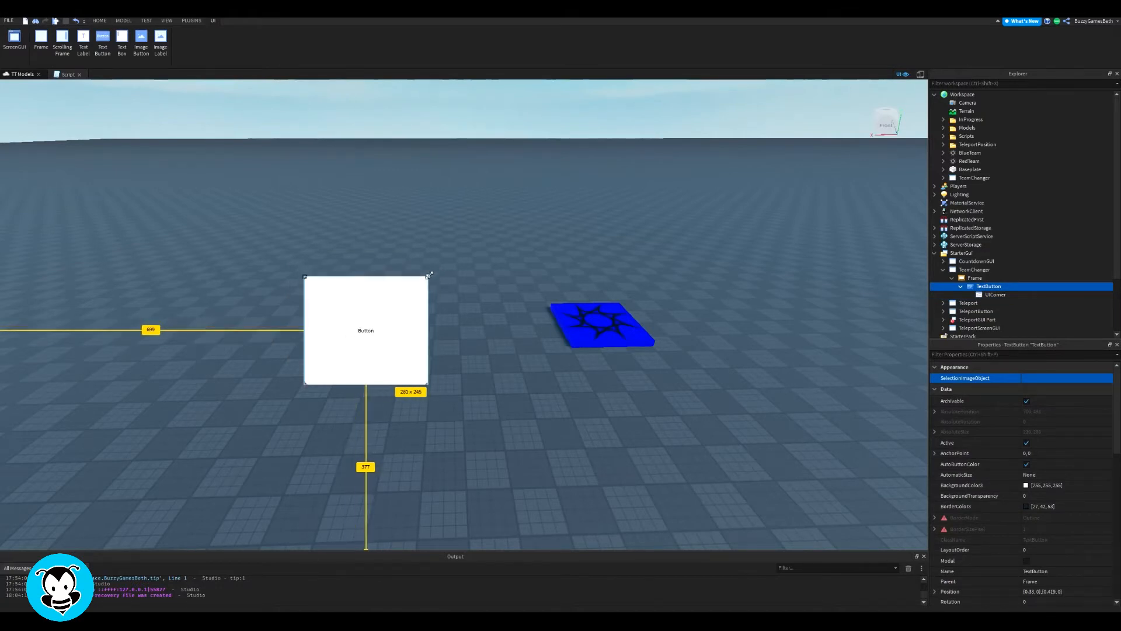
{"action": "double_click", "coordinate": [988, 286]}
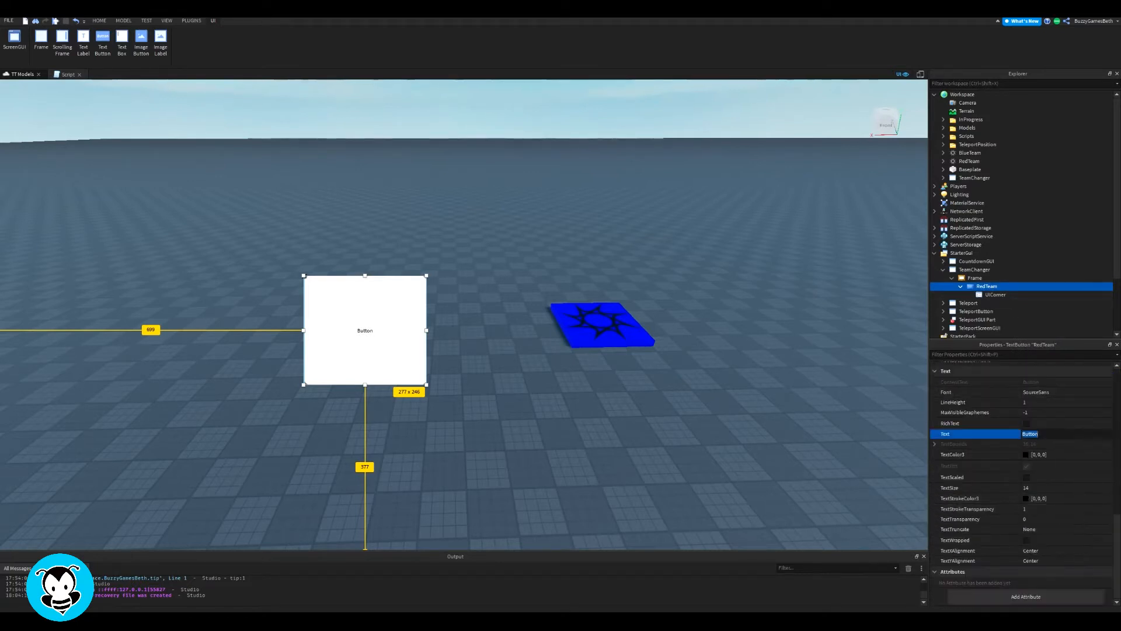
{"action": "type", "text": "Red Team"}
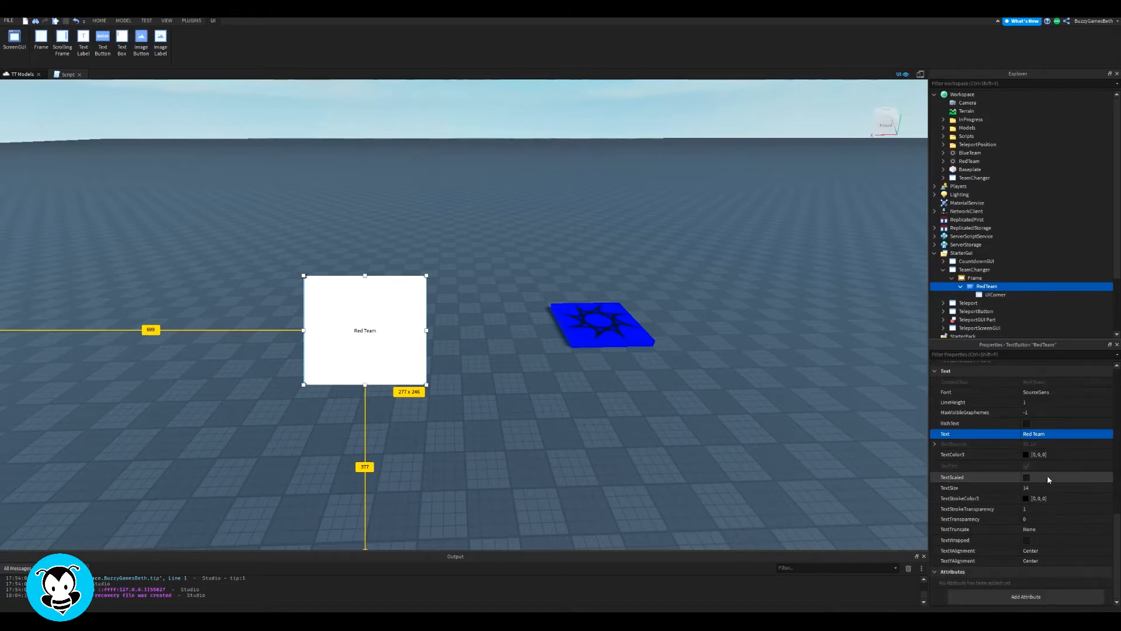
{"action": "left_click", "coordinate": [1061, 393]}
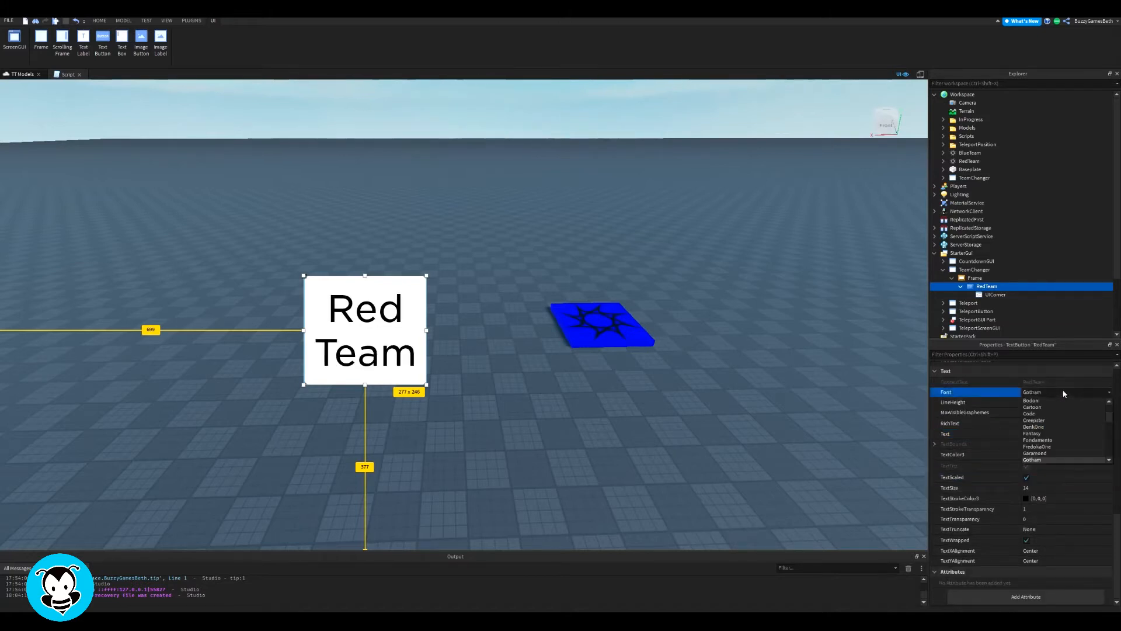
{"action": "left_click", "coordinate": [1024, 455]}
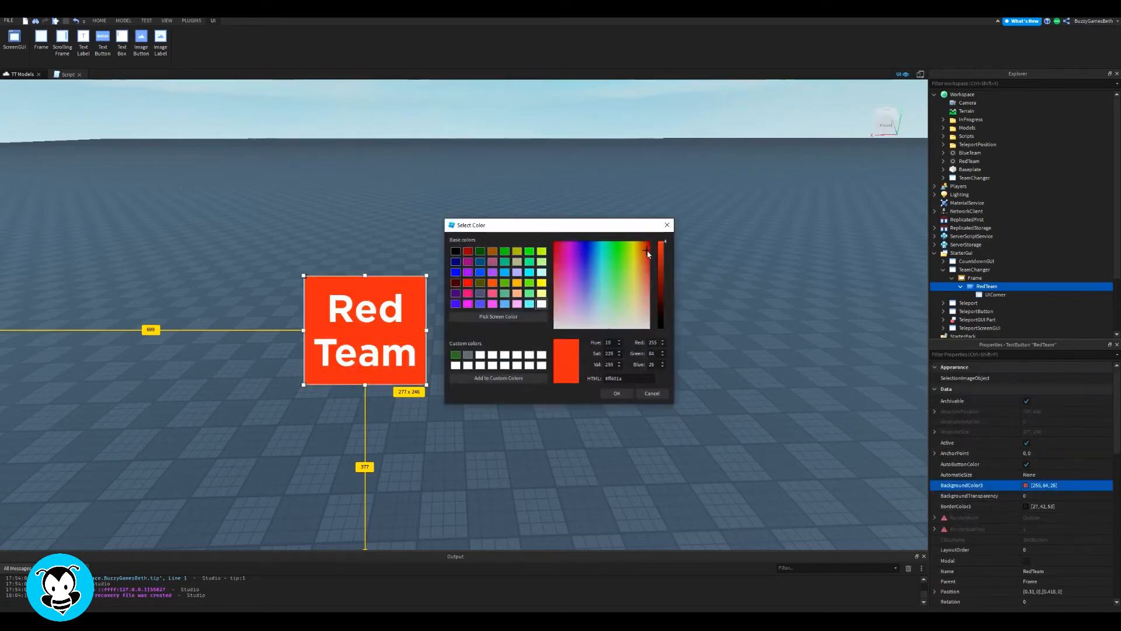
Give the RedTeam button a dark red BackgroundColor3 and shrink it slightly.
{"action": "left_click", "coordinate": [663, 270]}
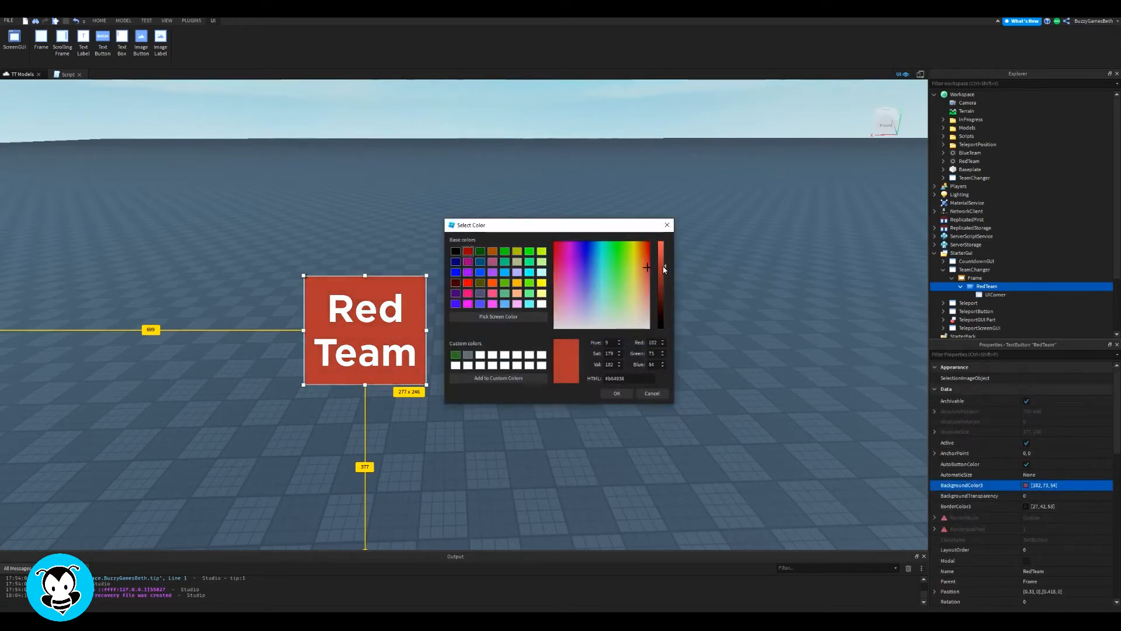
{"action": "left_click", "coordinate": [617, 392]}
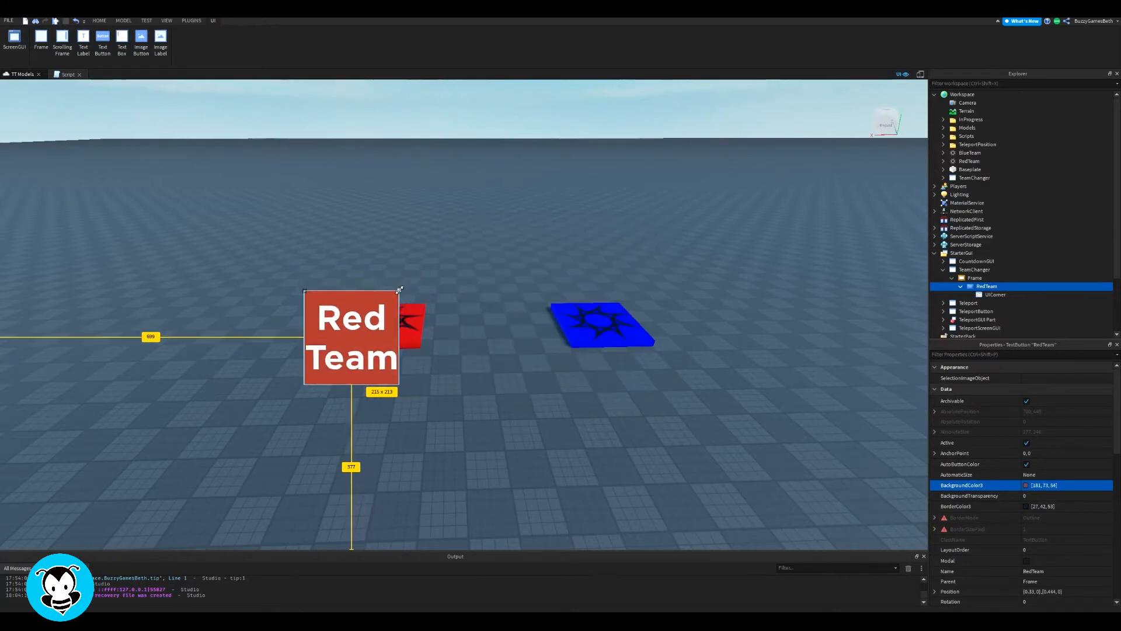
{"action": "left_click_drag", "start_coordinate": [352, 336], "coordinate": [368, 444]}
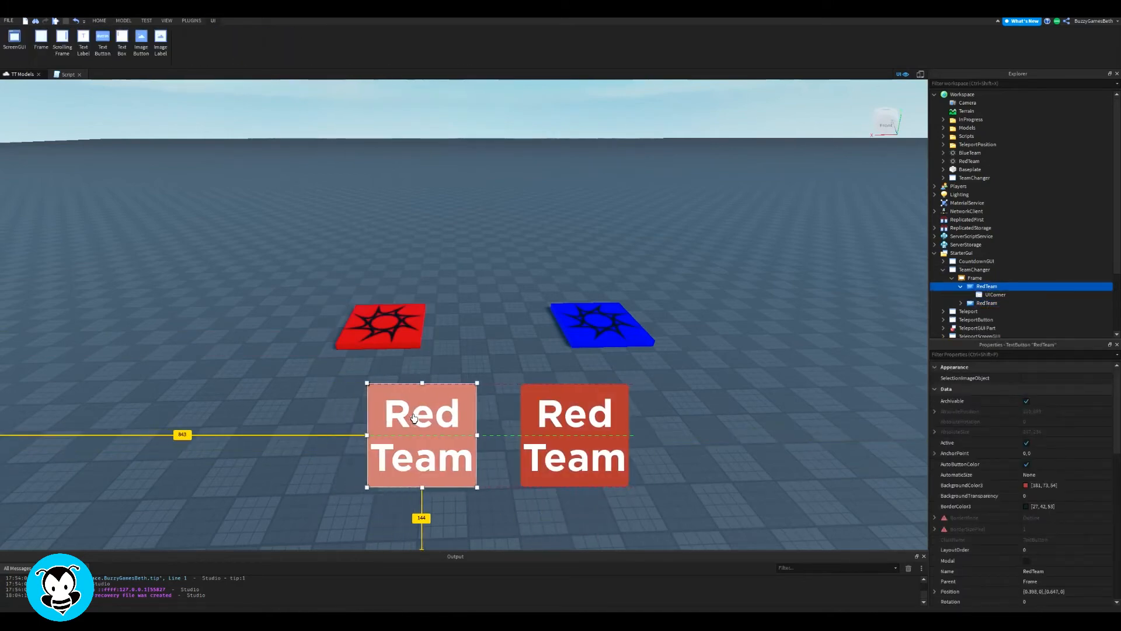
Give the copied BlueTeam button a dark blue BackgroundColor3.
{"action": "left_click", "coordinate": [988, 302]}
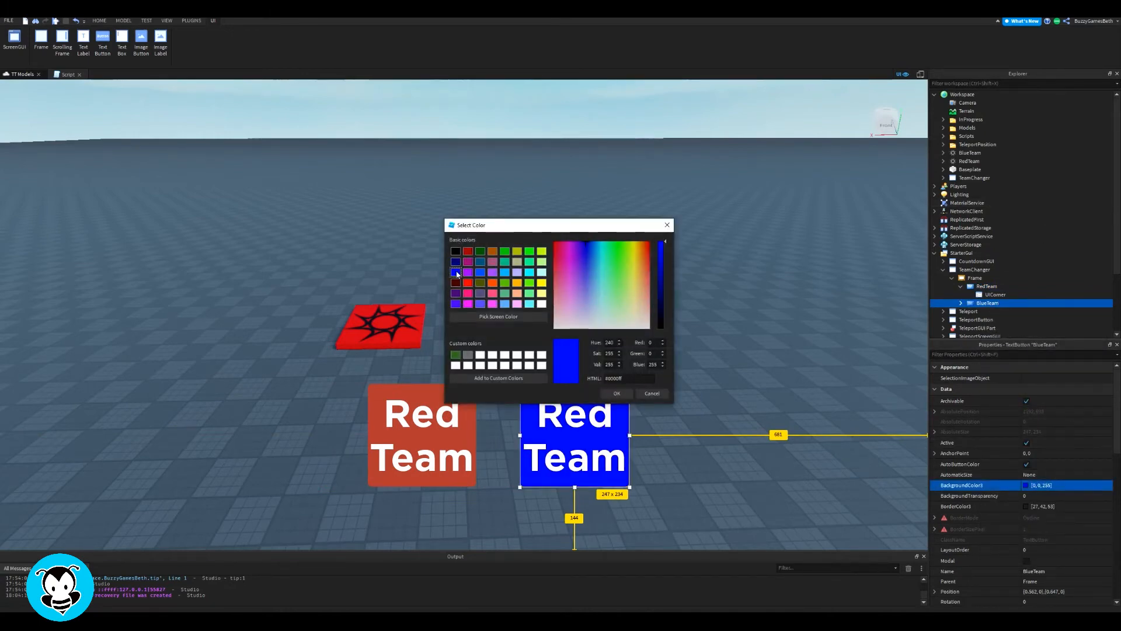
{"action": "left_click", "coordinate": [585, 259]}
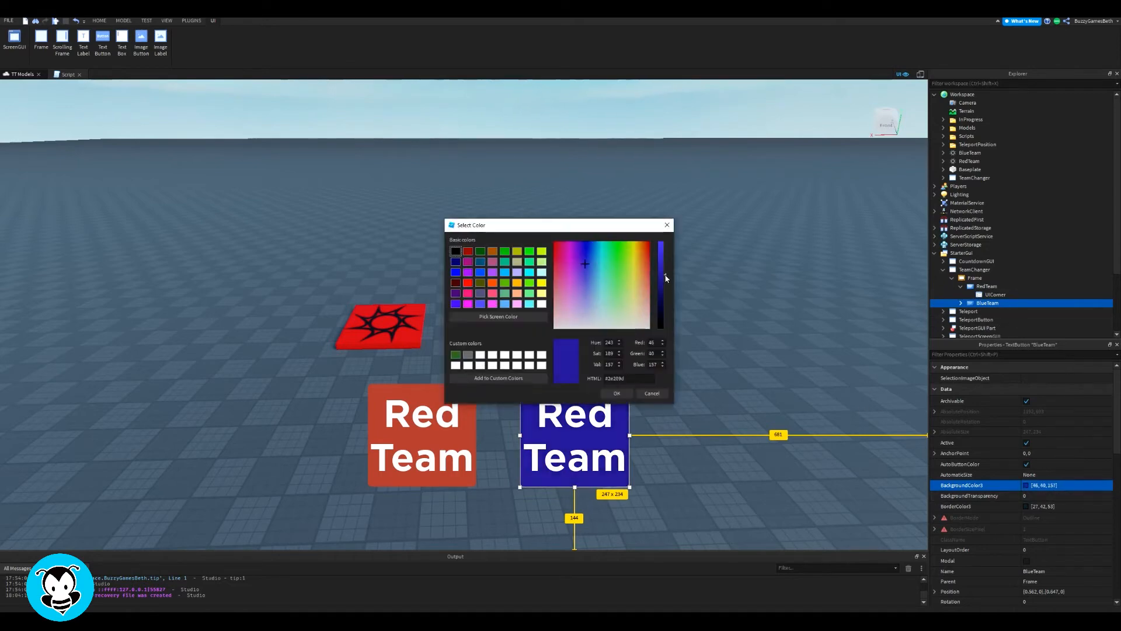
{"action": "left_click", "coordinate": [617, 392]}
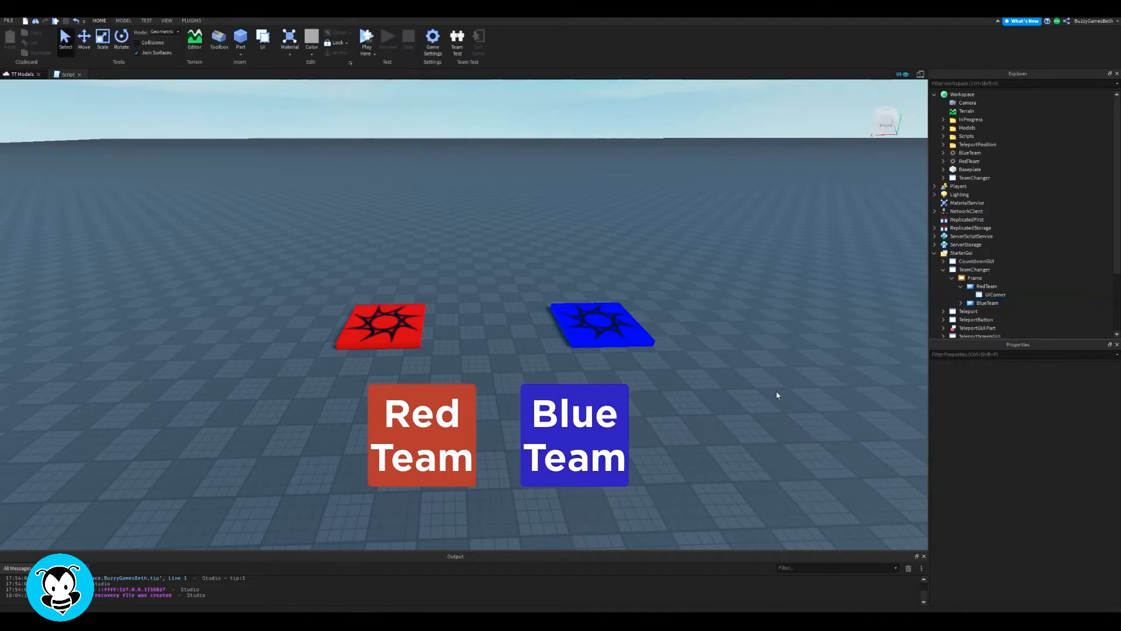
Add a Script to the RedTeam button and another to the BlueTeam button.
{"action": "left_click", "coordinate": [988, 303]}
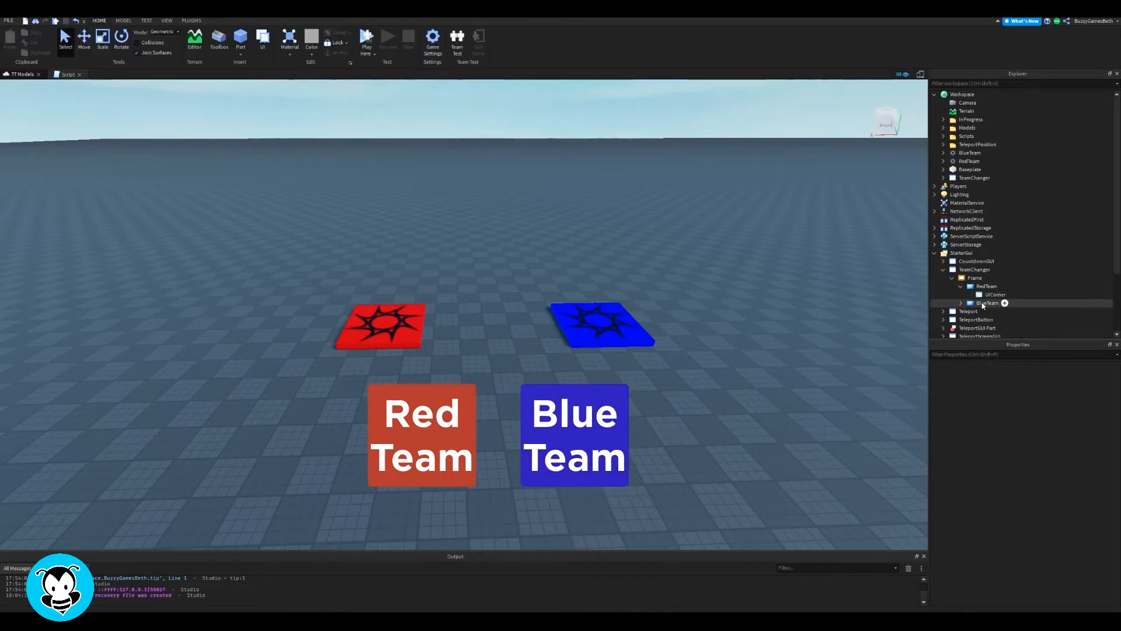
{"action": "left_click", "coordinate": [986, 285]}
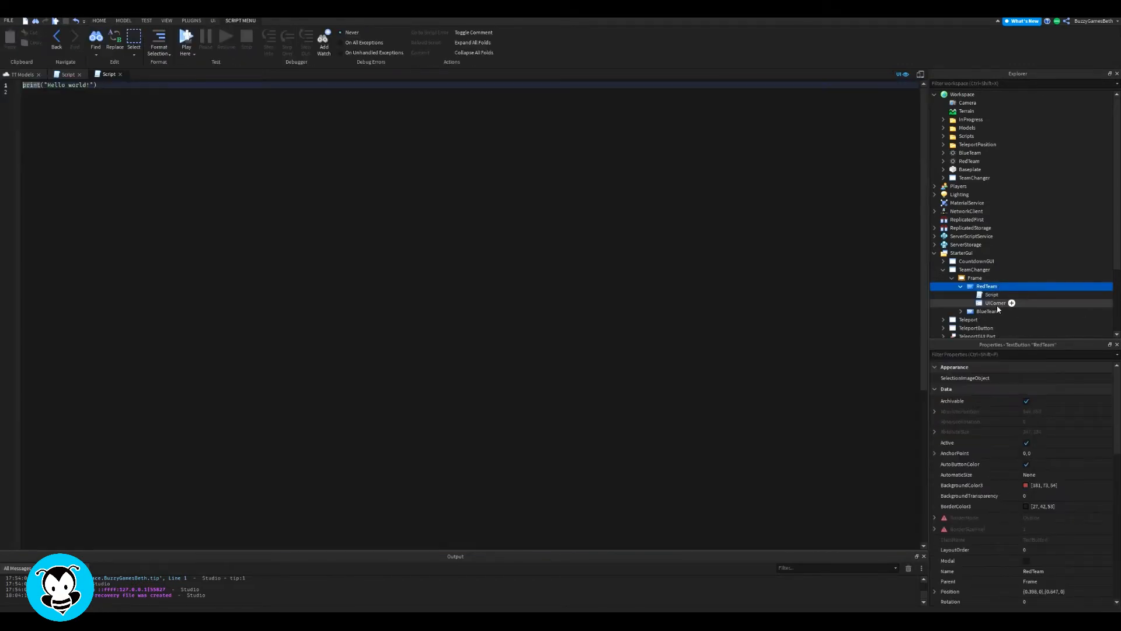
{"action": "left_click", "coordinate": [989, 310]}
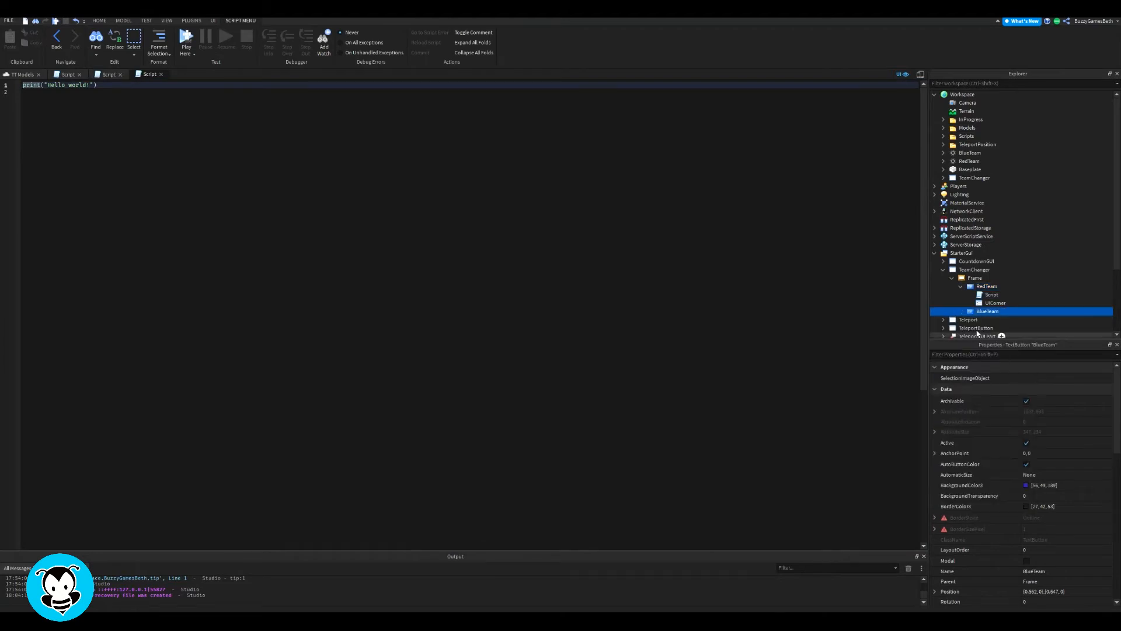
{"action": "left_click", "coordinate": [963, 311]}
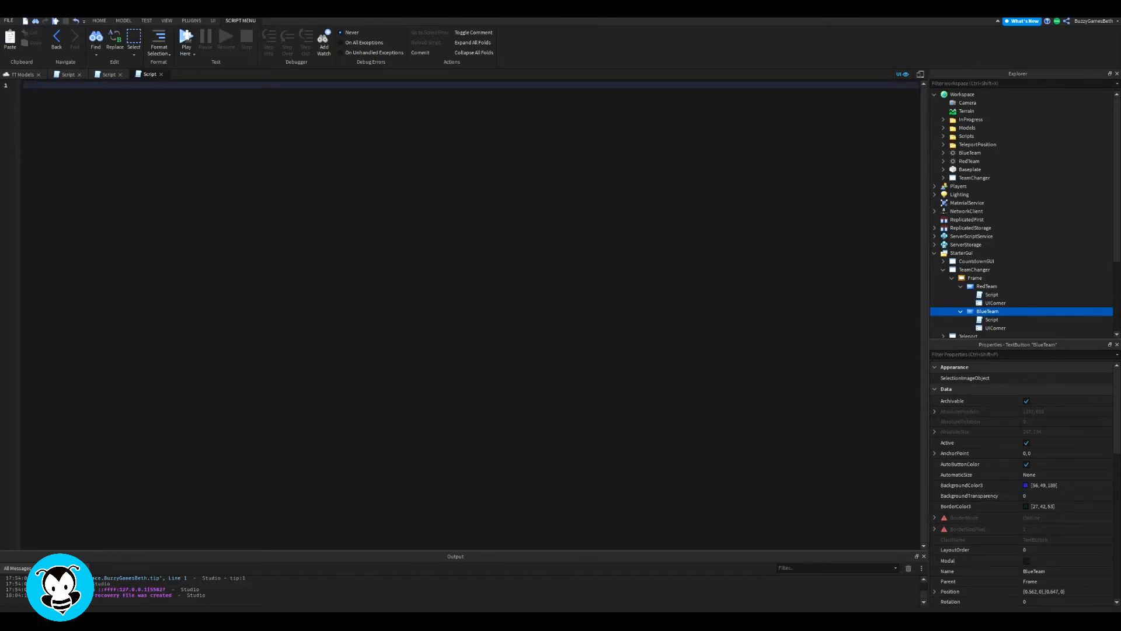
Write the BlueTeam click handler setting the player's TeamColor to BrickColor.new("Really blue").
{"action": "type", "text": "local p = script.Parent.Parent"}
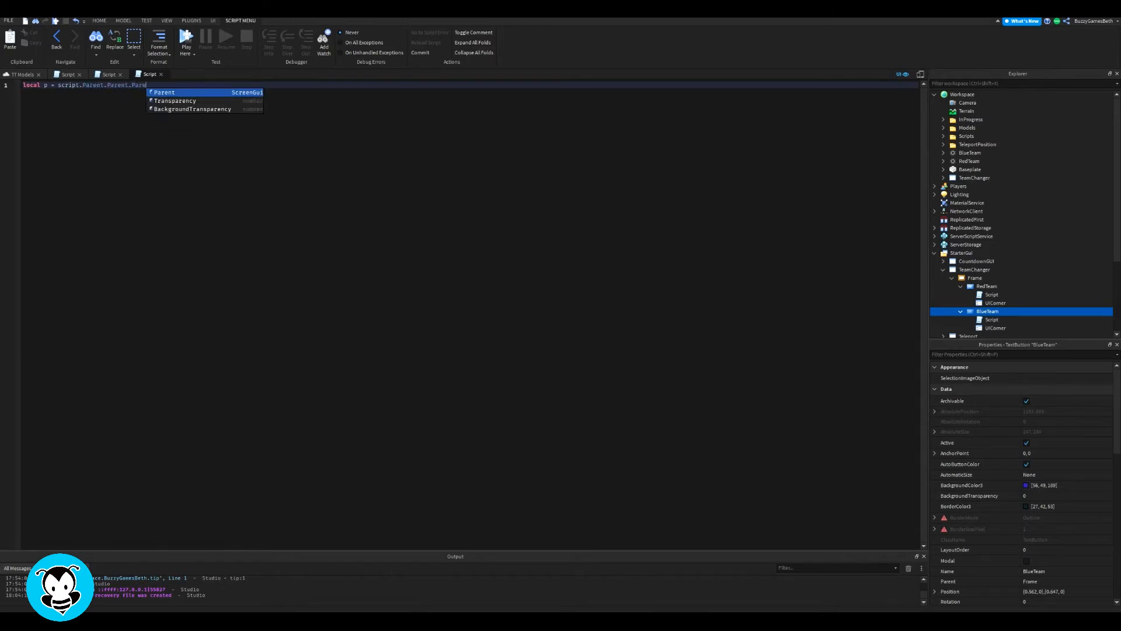
{"action": "type", "text": ".Parent.Parent.Name"}
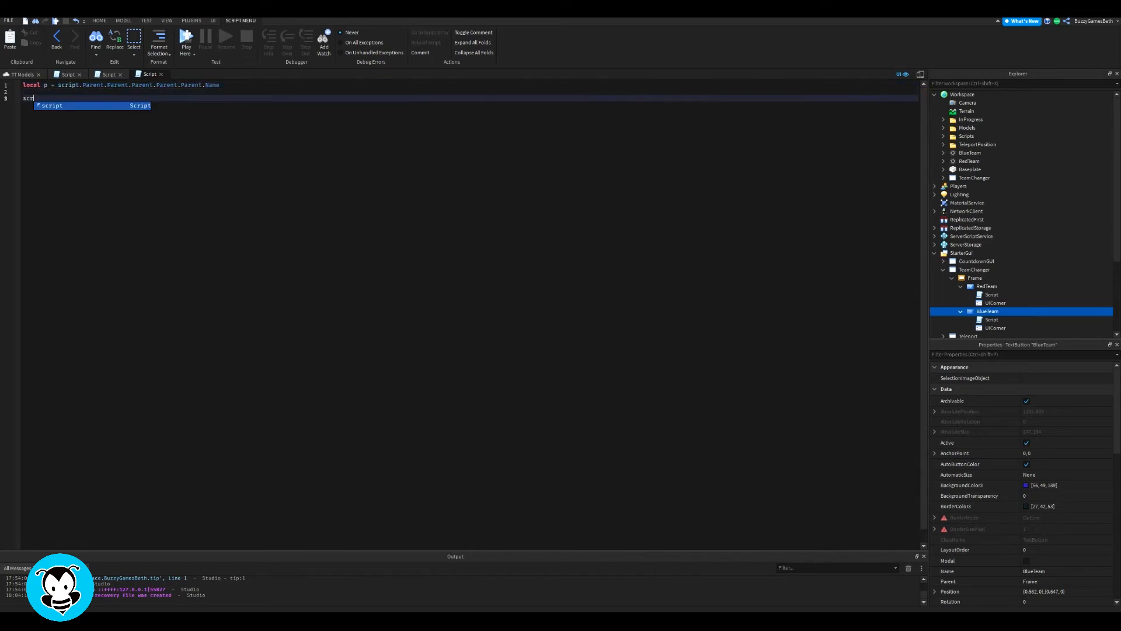
{"action": "type", "text": "script.Parent.MouseButton1Click:Connect(function"}
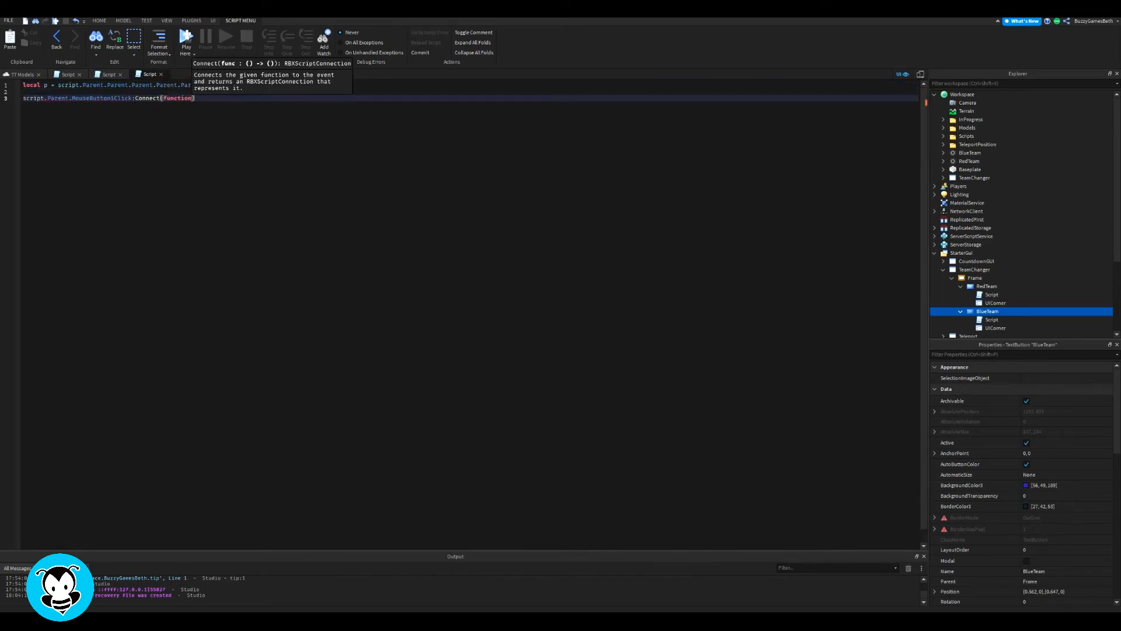
{"action": "type", "text": "game.Players[p"}
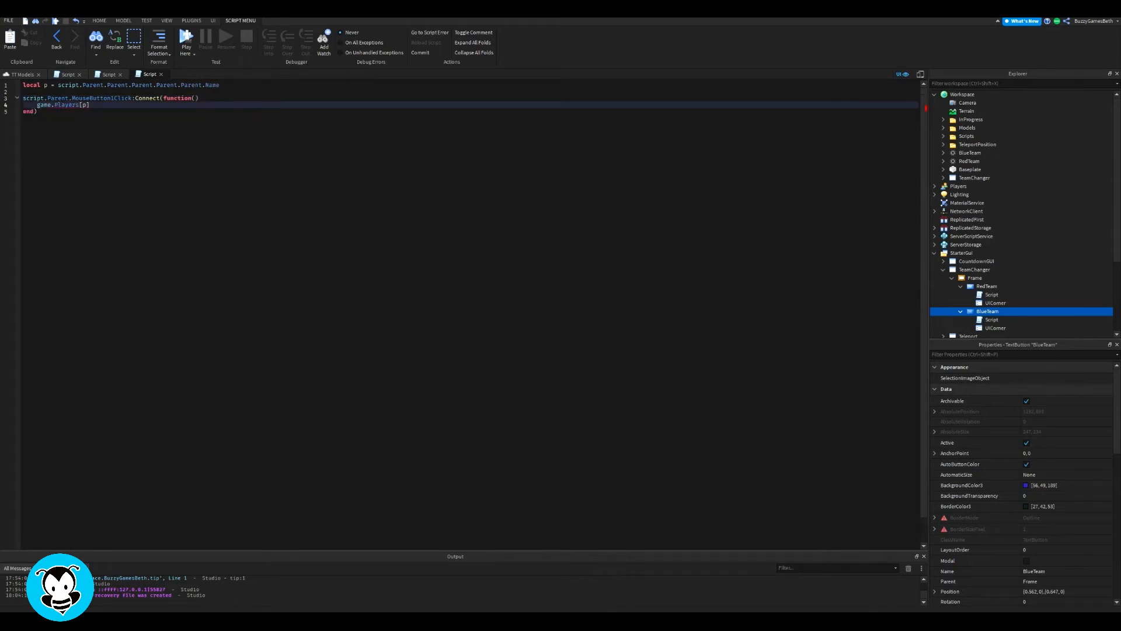
{"action": "type", "text": ".TeamColor"}
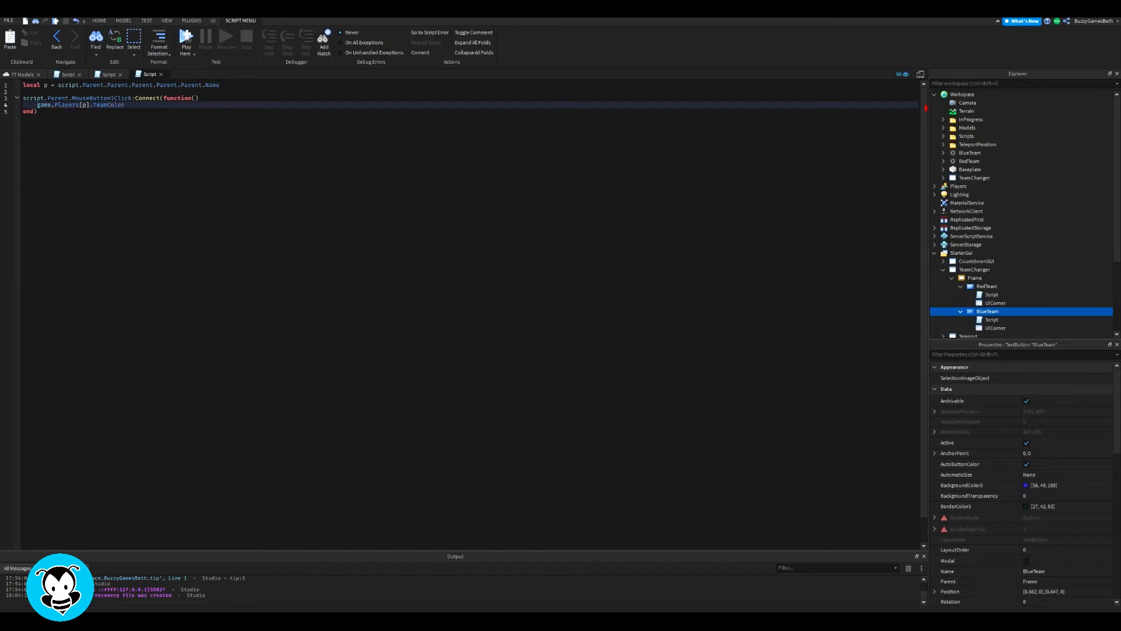
{"action": "type", "text": "= BrickColor.new(\"Really blue"}
{"action": "type", "text": "game."}
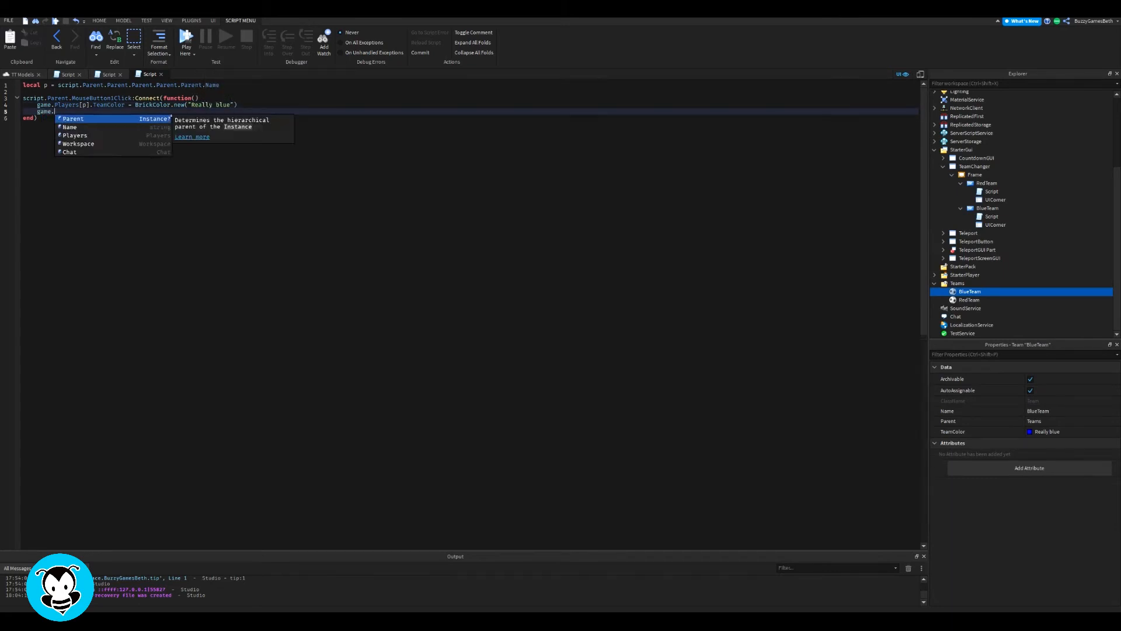
Finish the handler: set Humanoid.Health = 0 and the TeamChanger ScreenGui Enabled = false.
{"action": "type", "text": "Workspace[p]"}
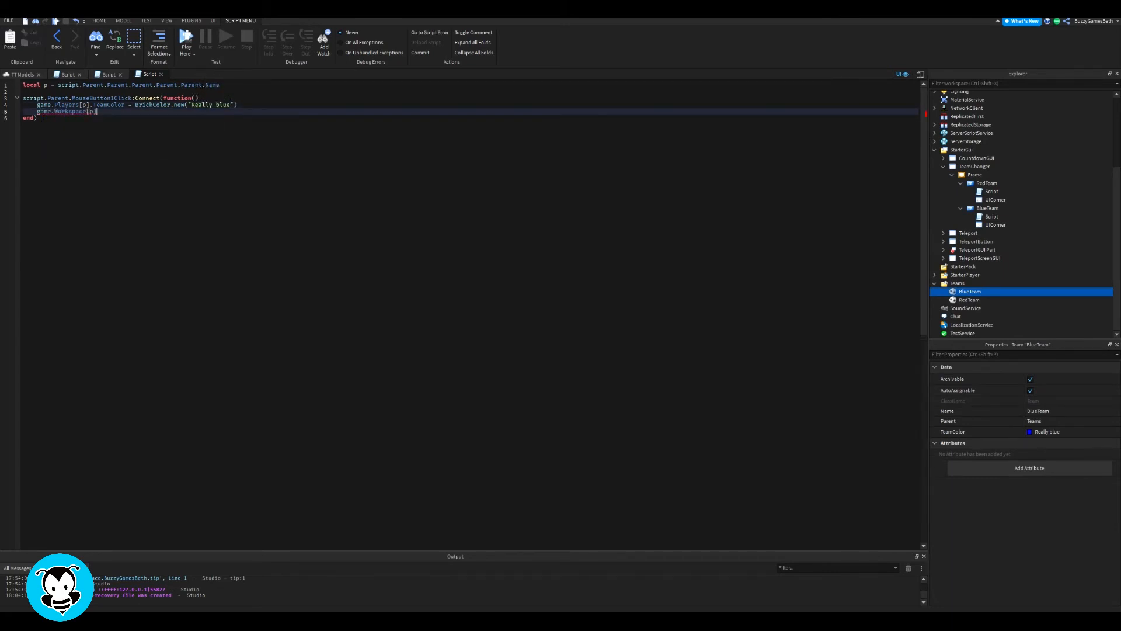
{"action": "type", "text": ".Humanoid.Health = 0"}
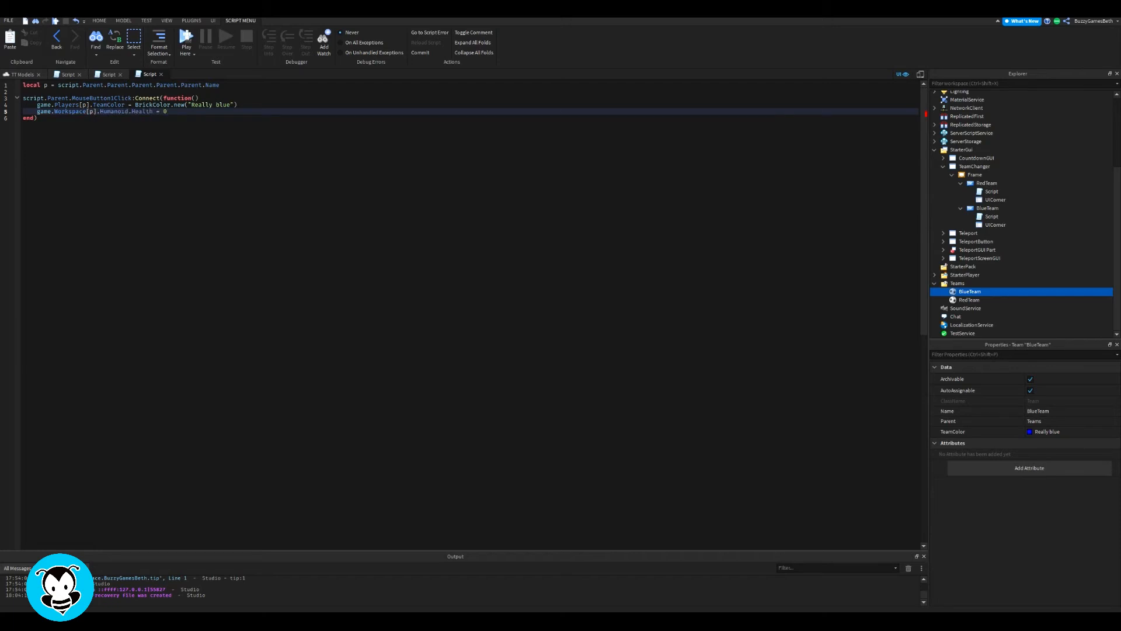
{"action": "type", "text": "script.Parent.Parent.Pa"}
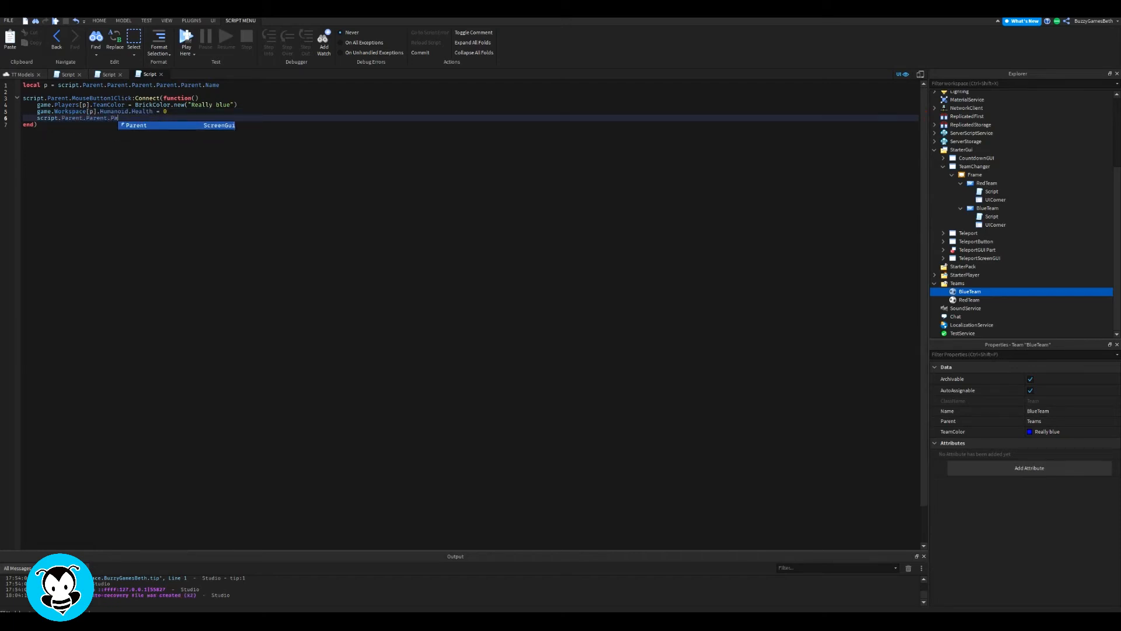
{"action": "type", "text": "Enabled = false"}
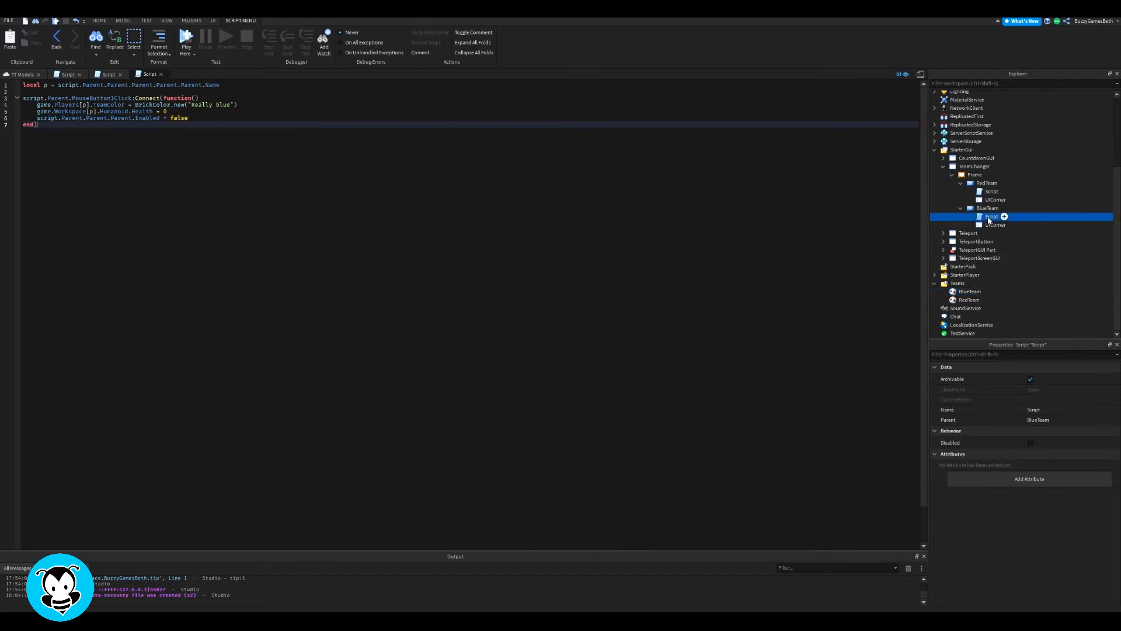
Copy the BlueTeam script into RedTeam's Script and change the BrickColor to Really red.
{"action": "key", "text": "ctrl+a"}
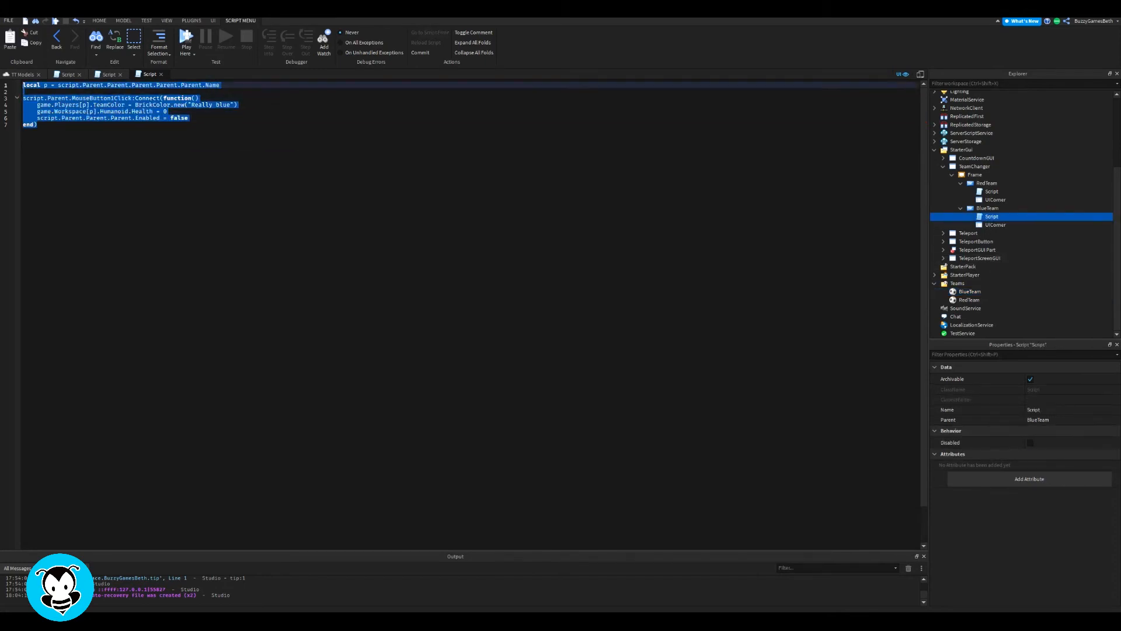
{"action": "left_click", "coordinate": [987, 191]}
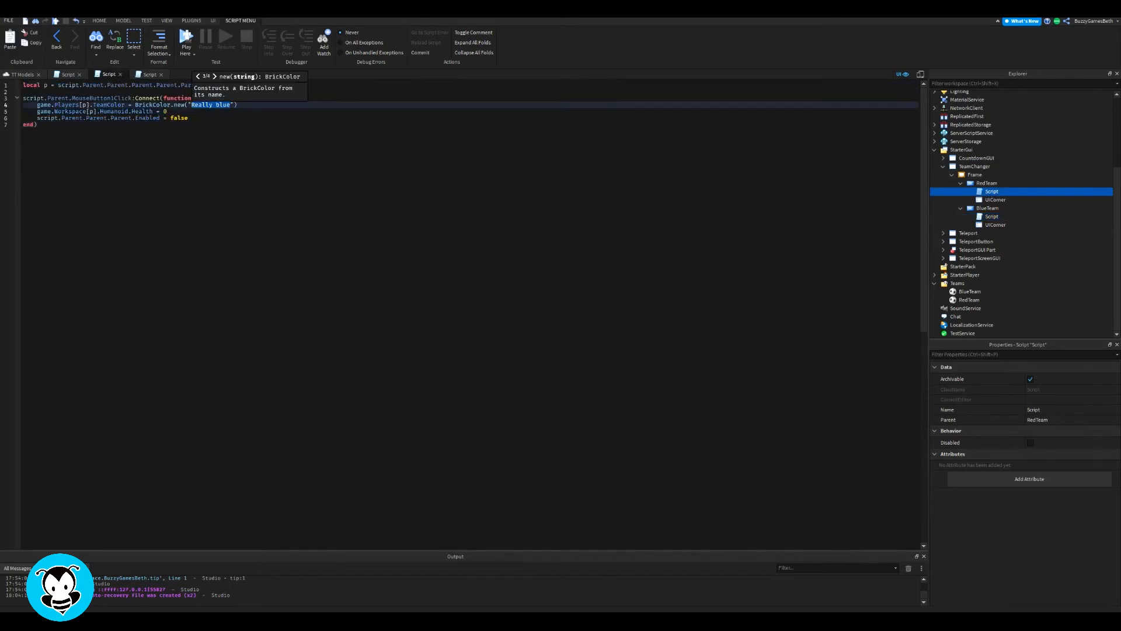
{"action": "type", "text": "Rea"}
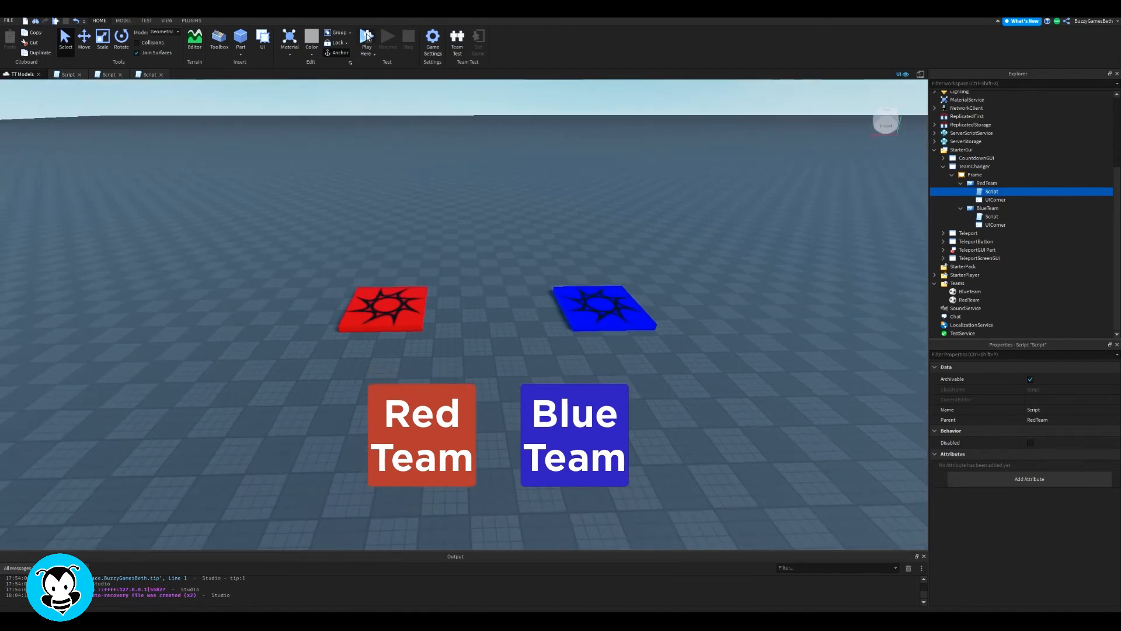
Turn off ResetOnSpawn on the TeamChanger ScreenGui.
{"action": "left_click", "coordinate": [984, 182]}
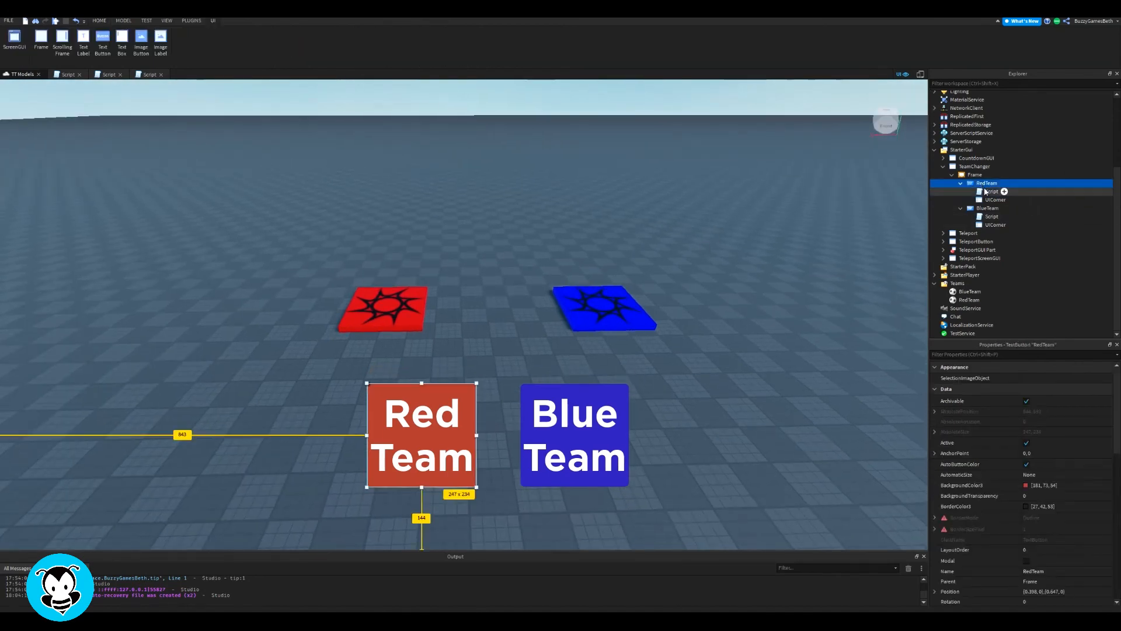
{"action": "left_click", "coordinate": [975, 165]}
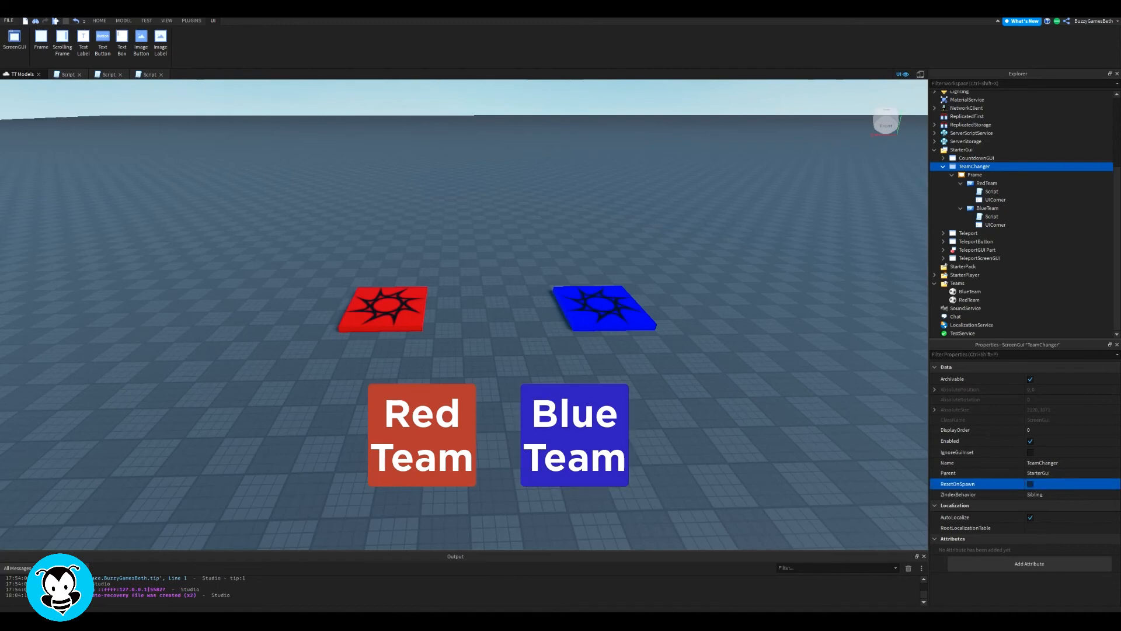
{"action": "left_click", "coordinate": [98, 20]}
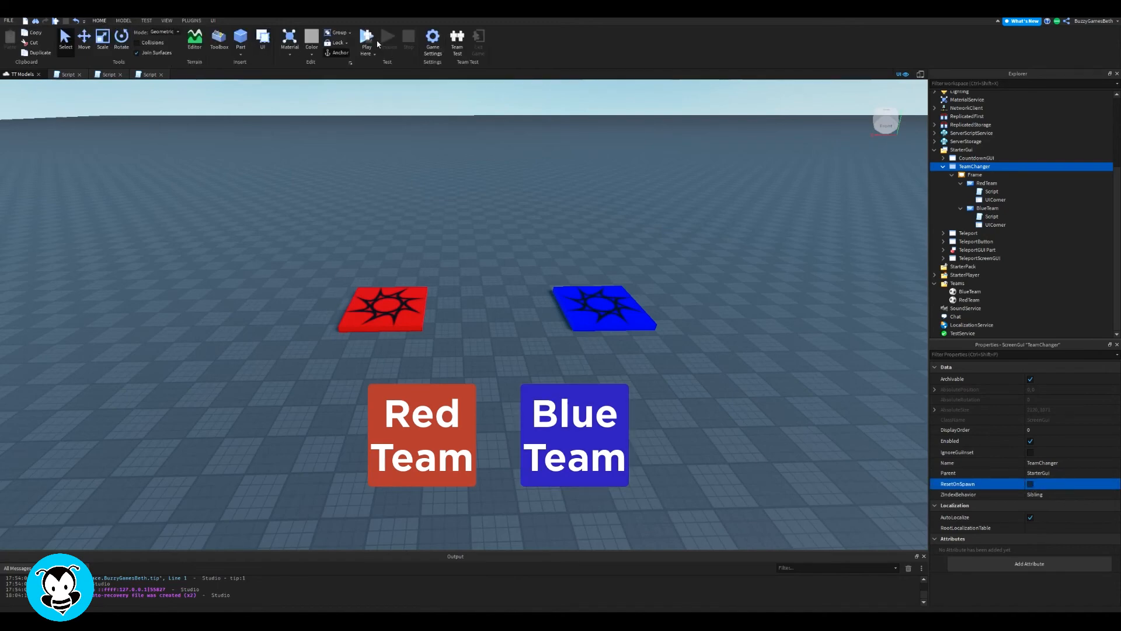
Start a play-mode test from the Home tab.
{"action": "left_click", "coordinate": [367, 37]}
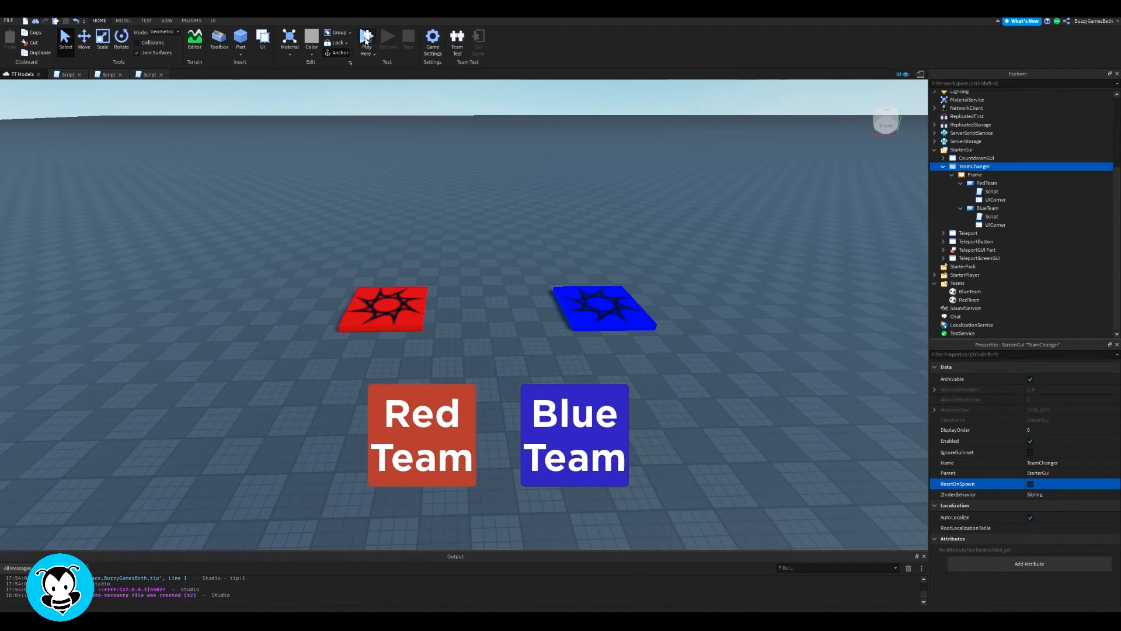
{"action": "left_click", "coordinate": [368, 40]}
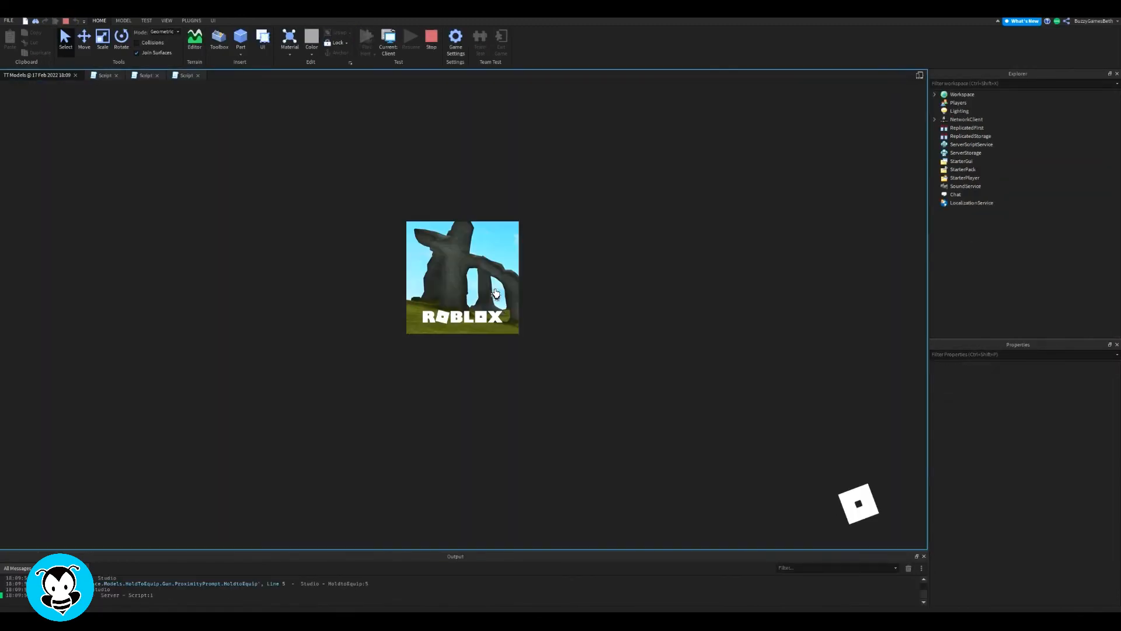
Let the play session load and check the player list with the character on the red pad.
{"action": "left_click", "coordinate": [388, 36]}
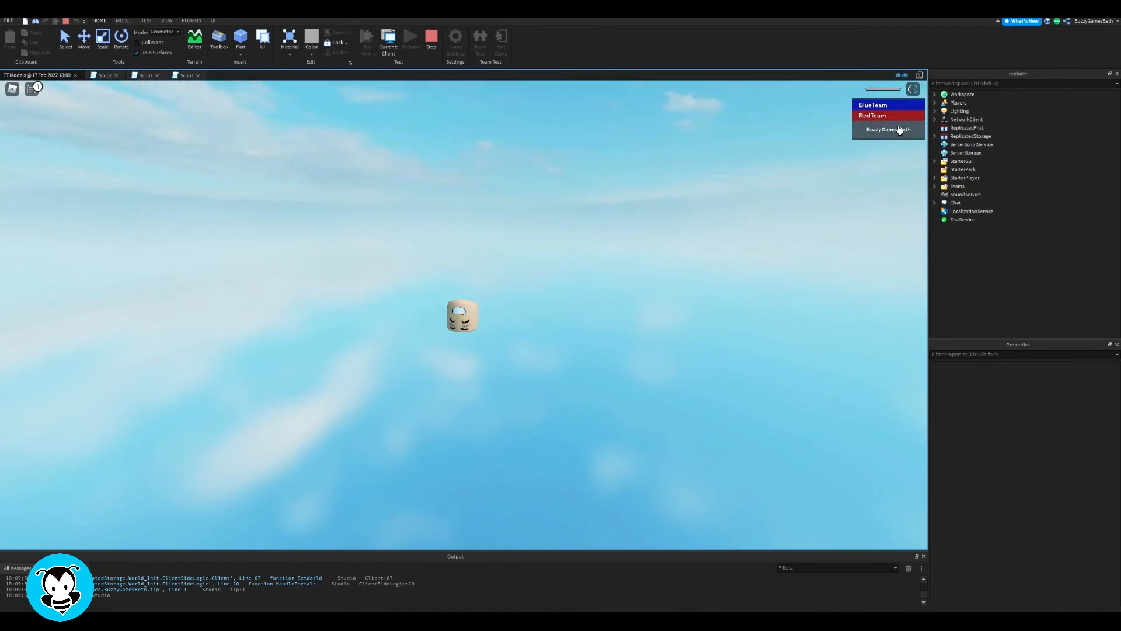
{"action": "left_click", "coordinate": [889, 115]}
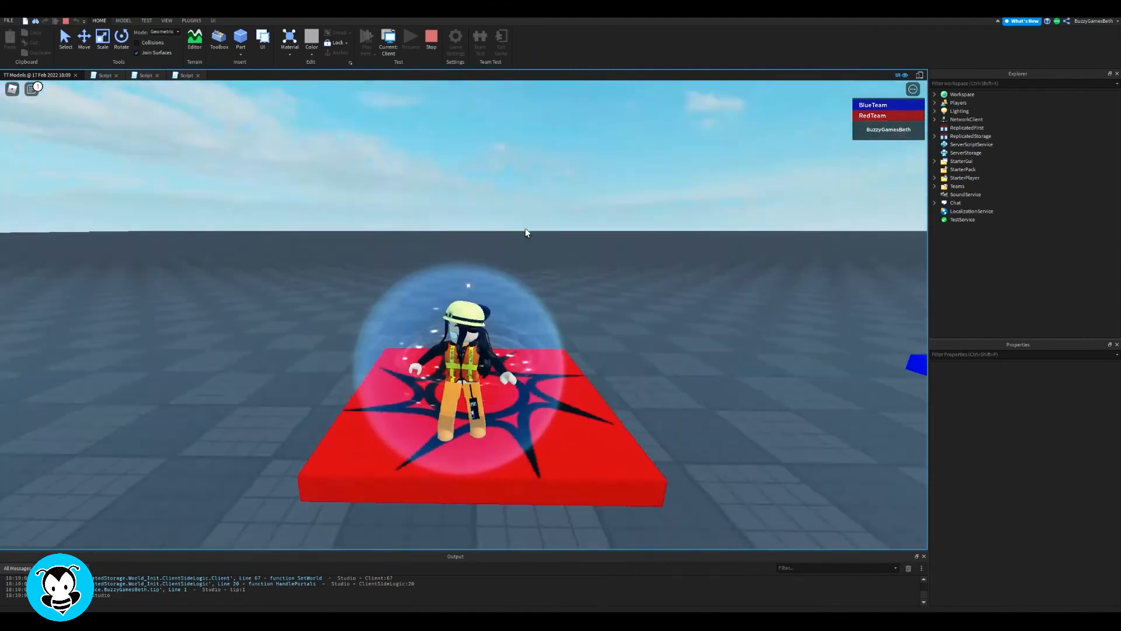